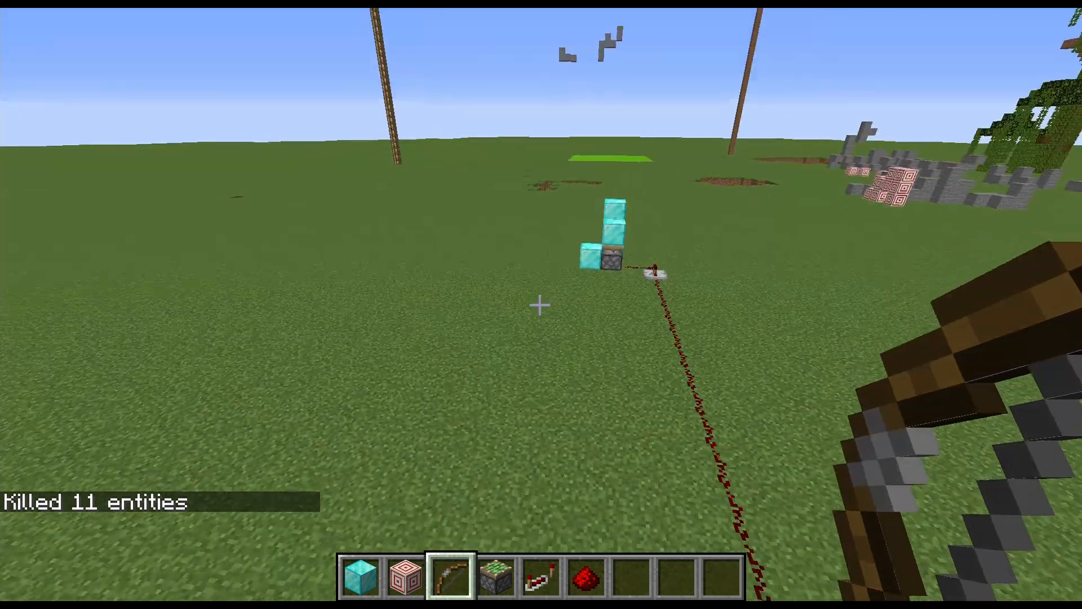
mouse_move(540, 305)
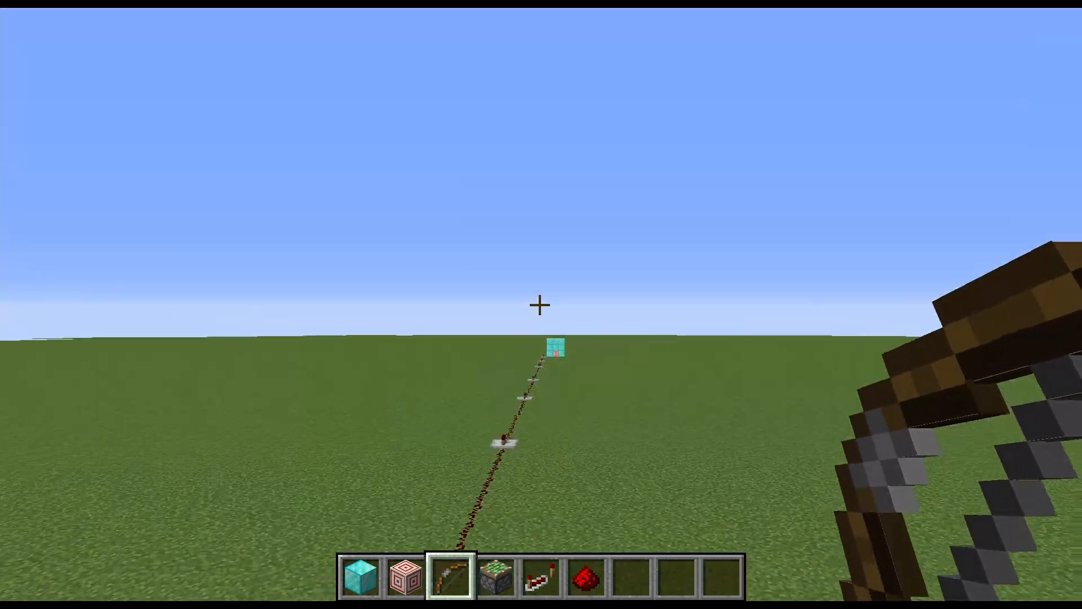
mouse_move(541, 305)
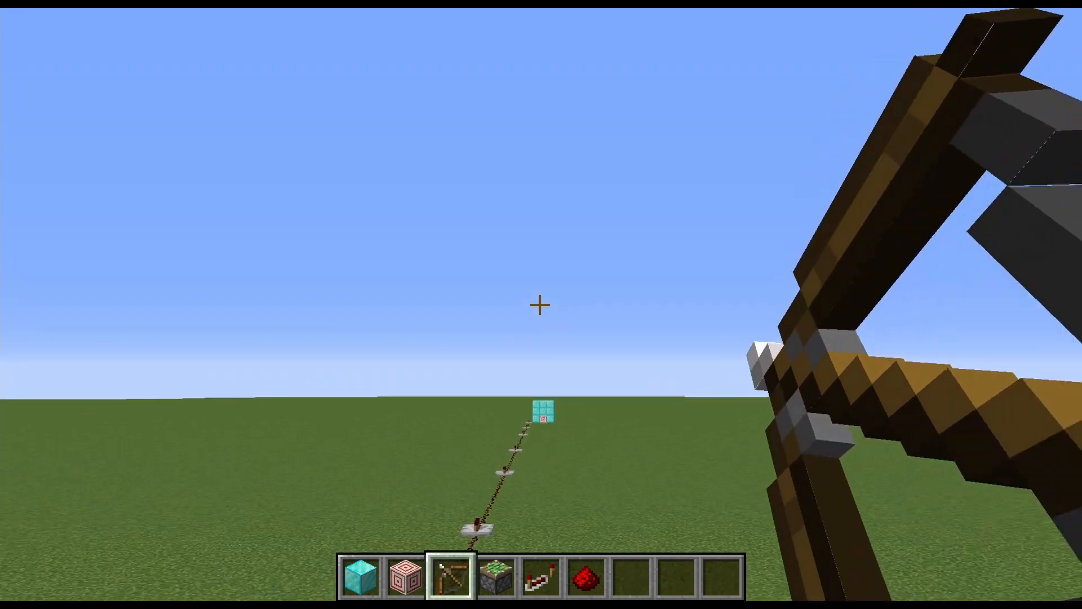
mouse_move(539, 305)
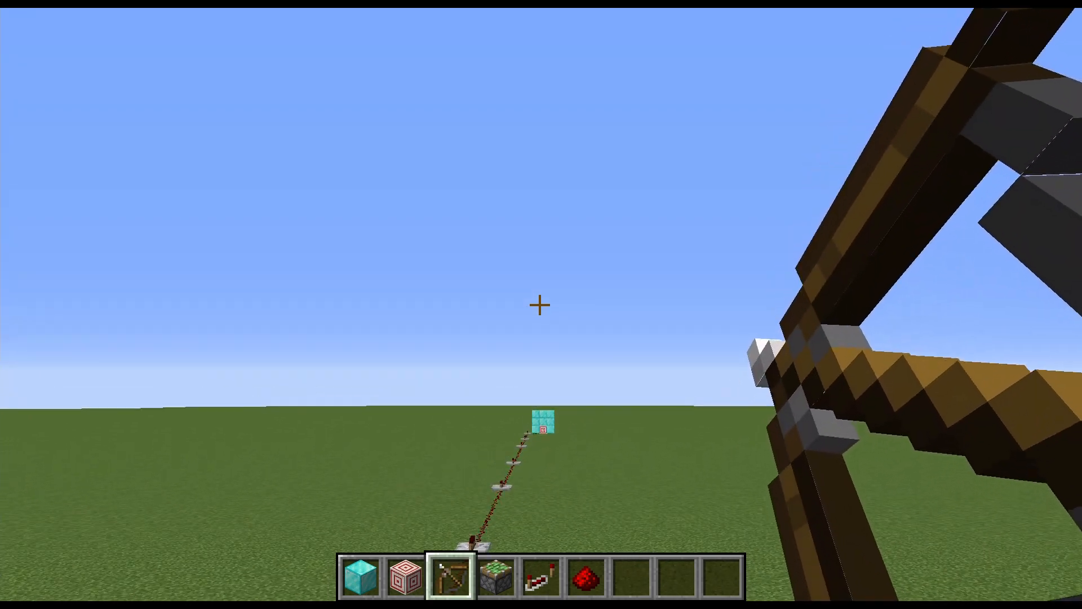